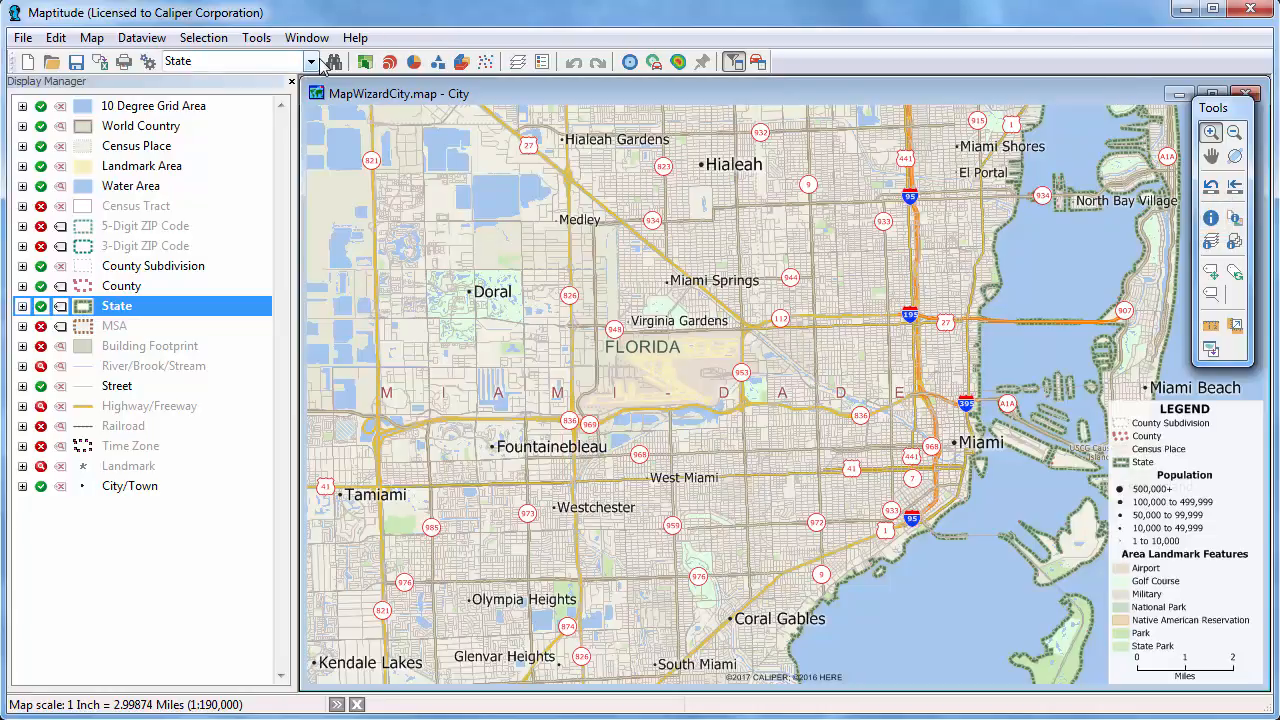
# Choose Census Place as the working layer from the layer list and the Display Manager menu.
pyautogui.click(310, 60)
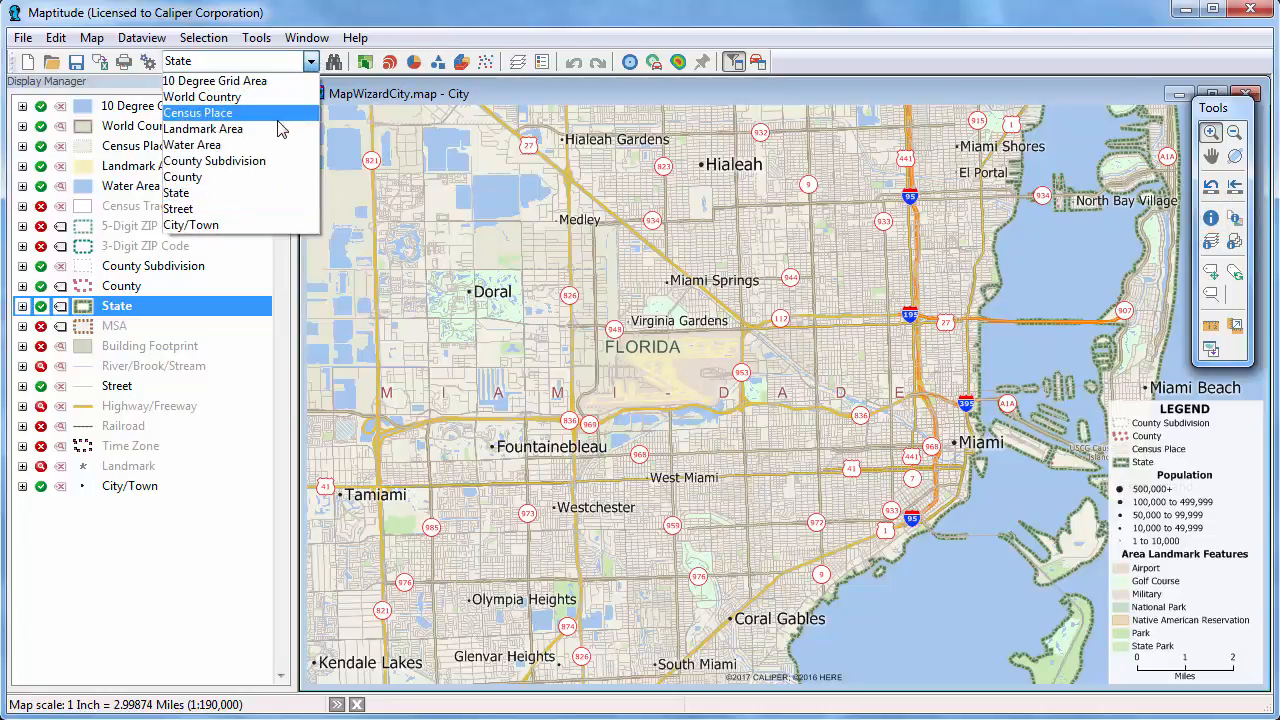
pyautogui.click(198, 112)
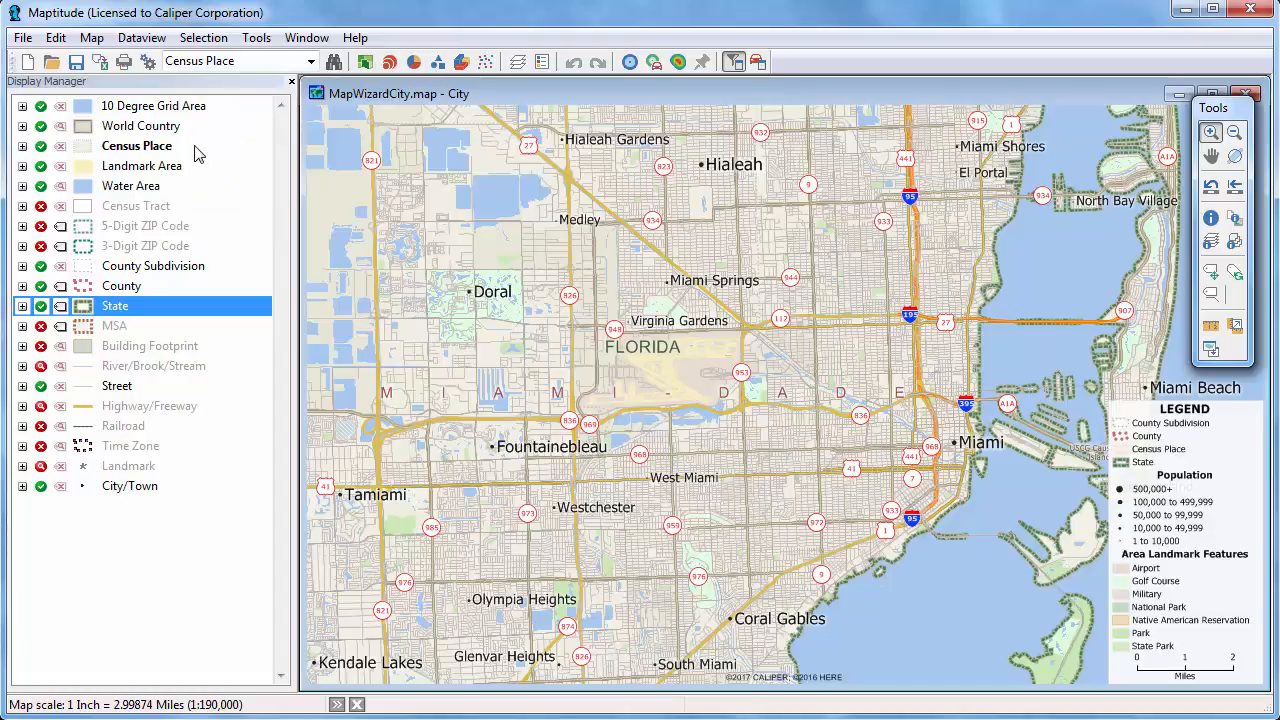
pyautogui.rightClick(136, 144)
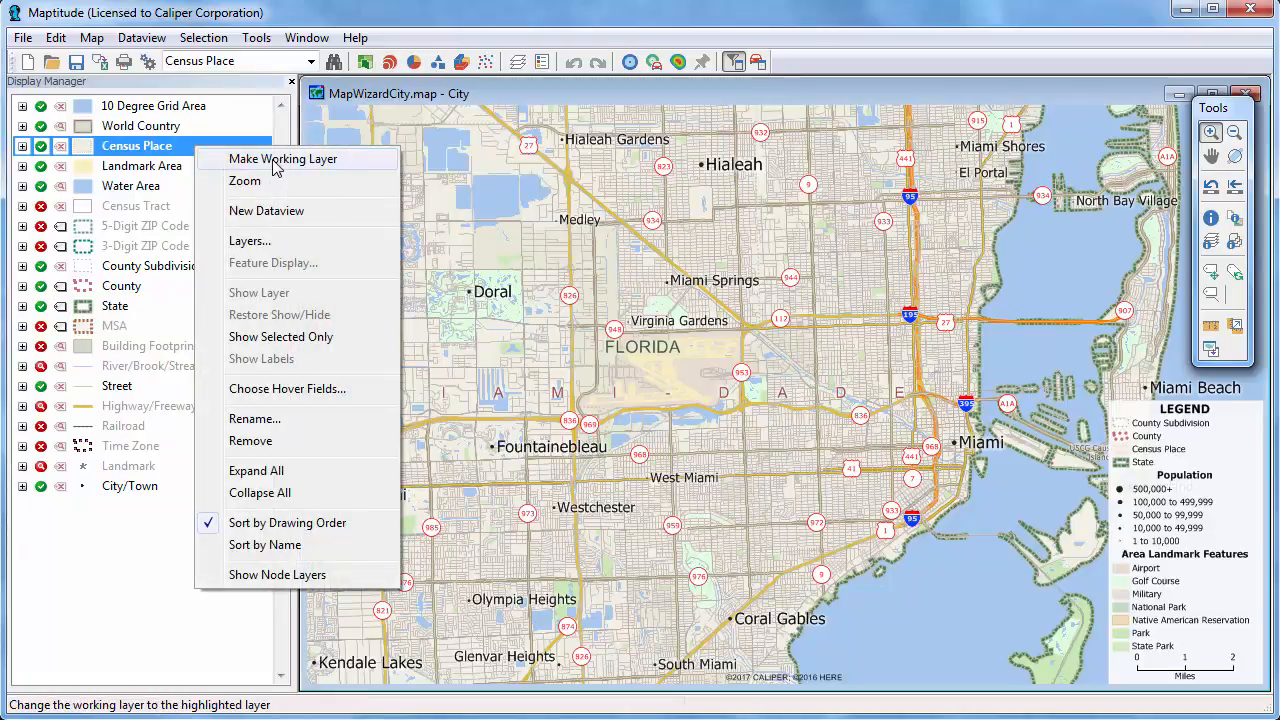
pyautogui.click(284, 158)
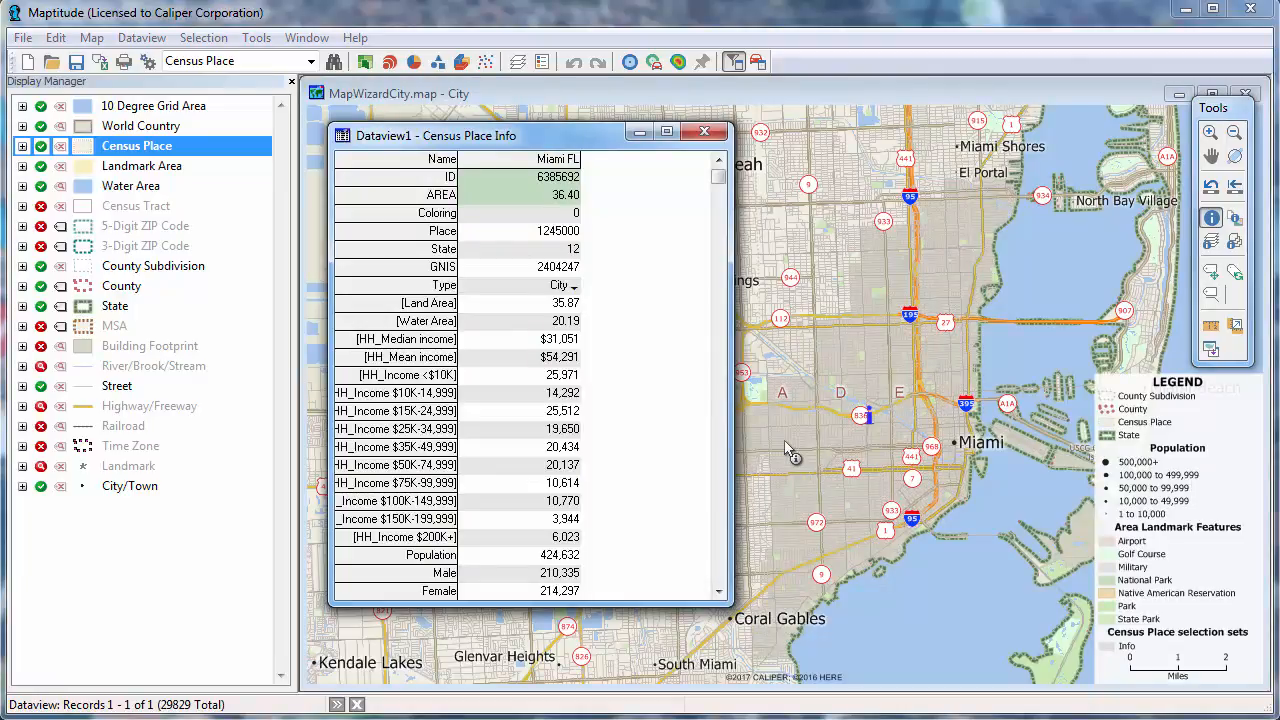
pyautogui.moveTo(728, 524)
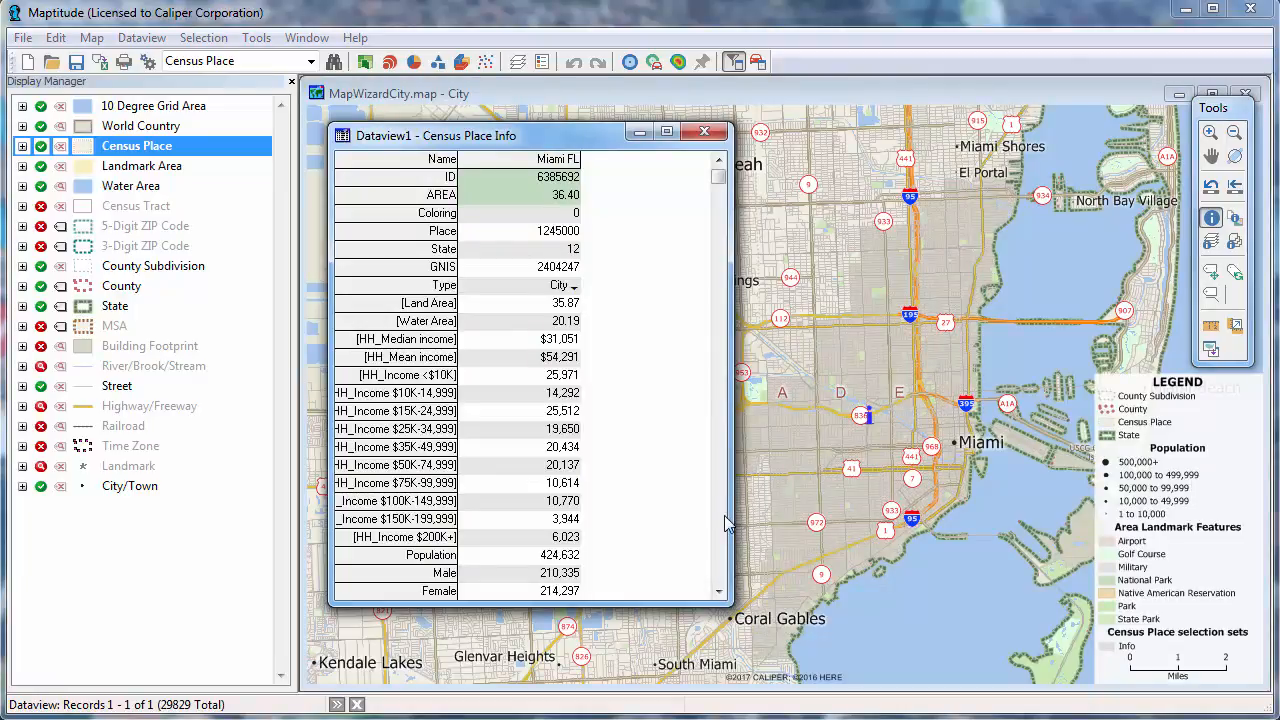
pyautogui.scroll(-3)
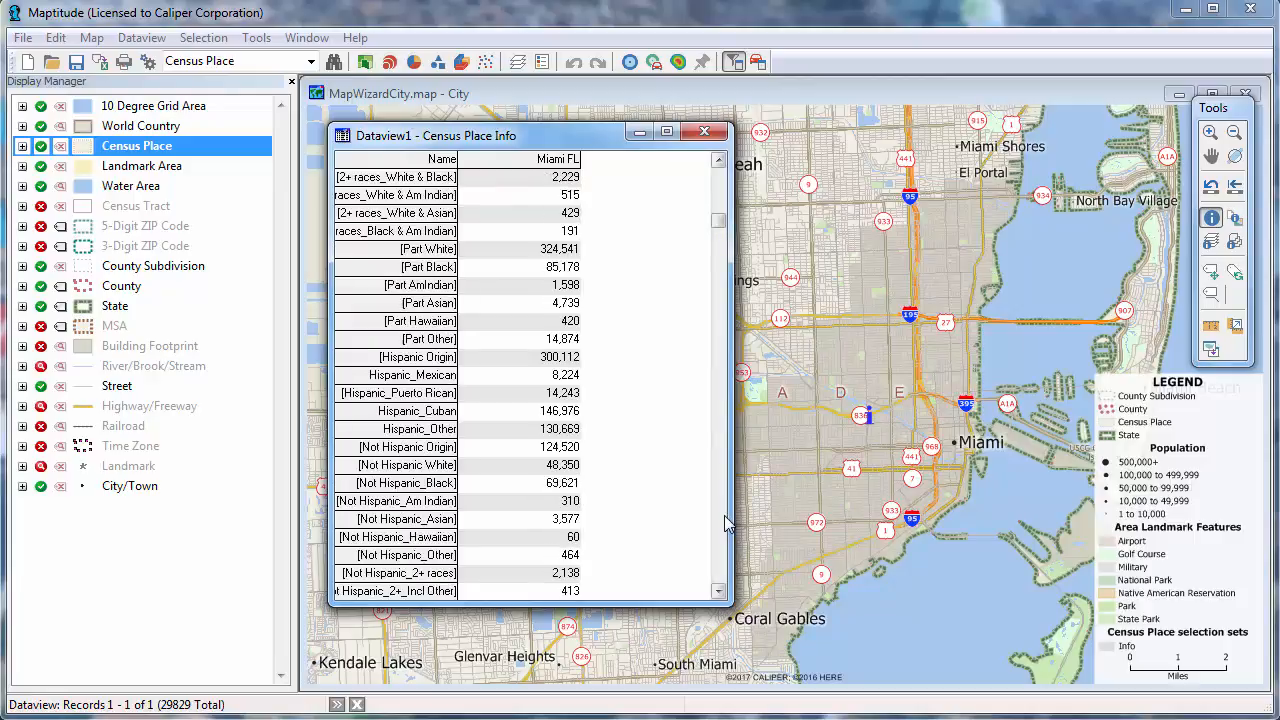
pyautogui.scroll(-3)
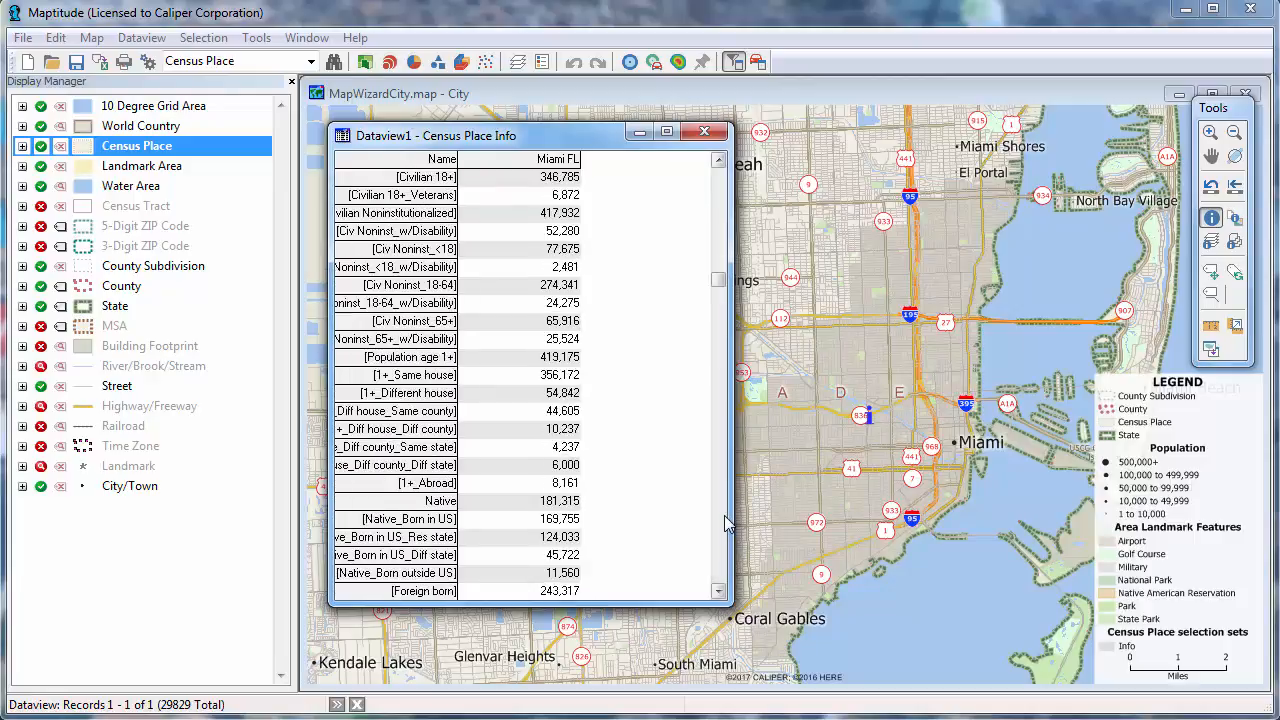
pyautogui.scroll(-3)
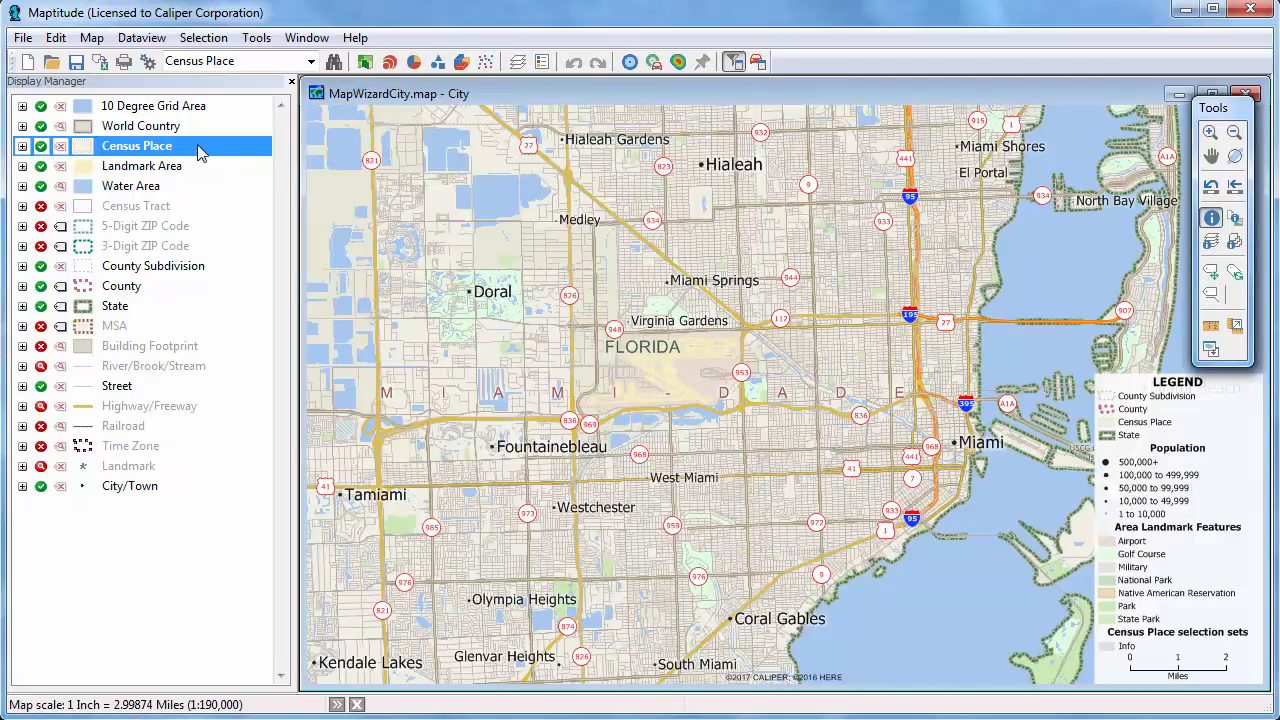
# Create a new dataview of all Census Place records and sort it by Population descending.
pyautogui.rightClick(136, 144)
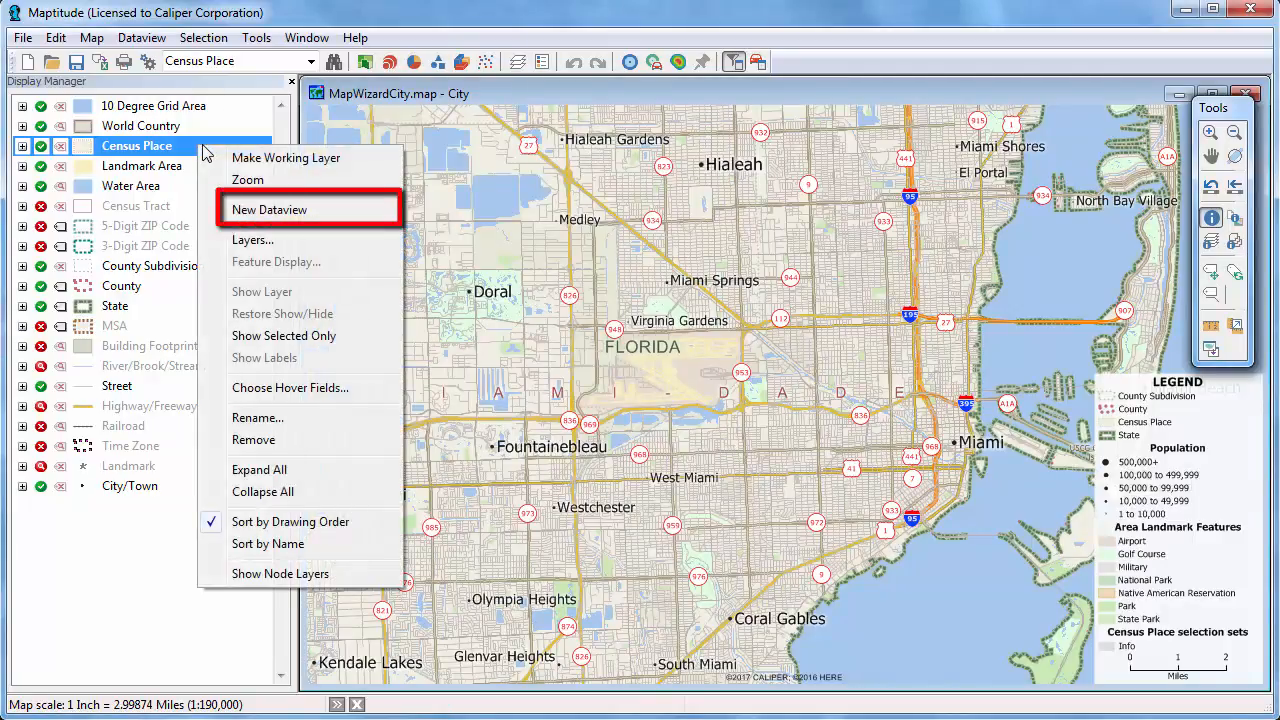
pyautogui.click(268, 210)
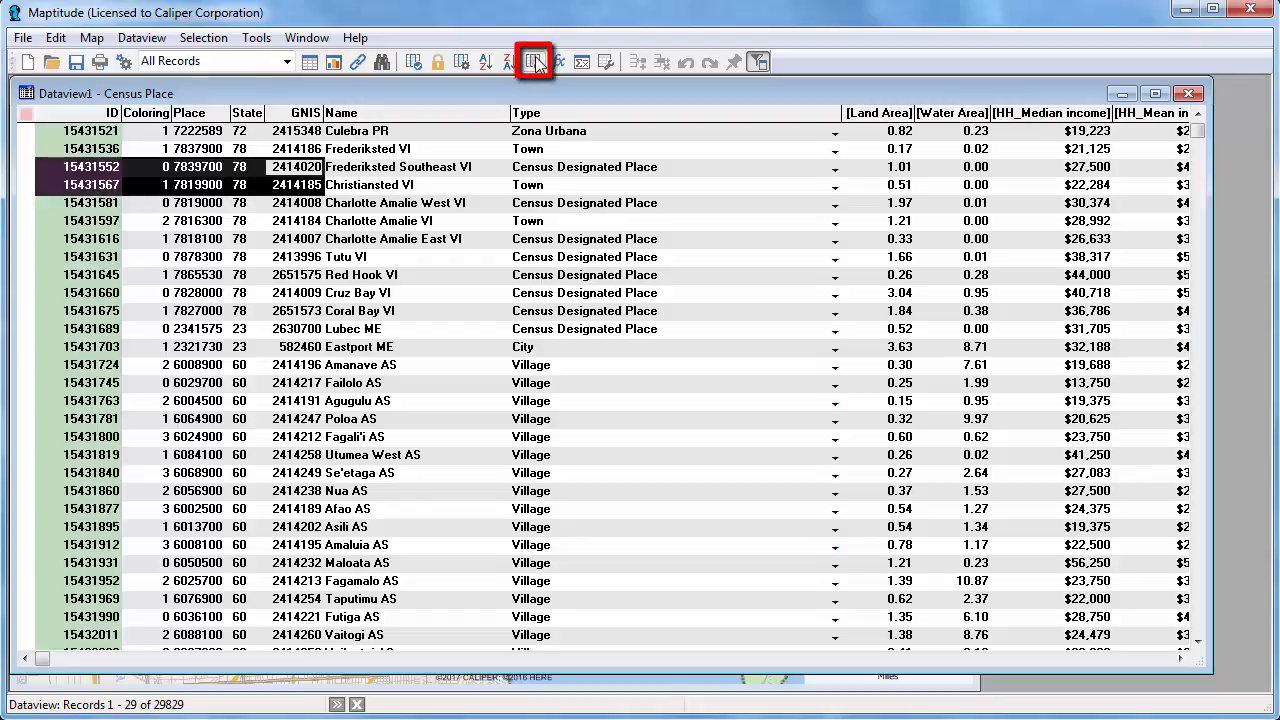
pyautogui.click(536, 60)
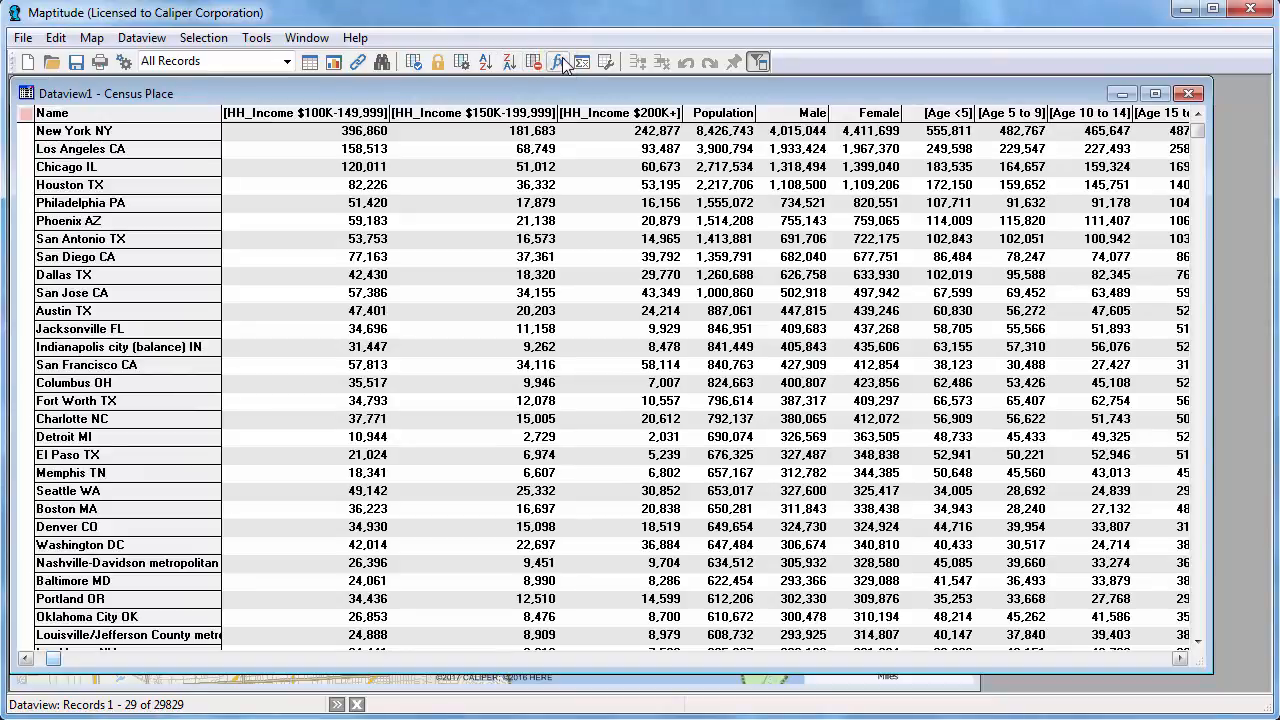
# Create a Density formula field defined as Population / AREA.
pyautogui.click(556, 60)
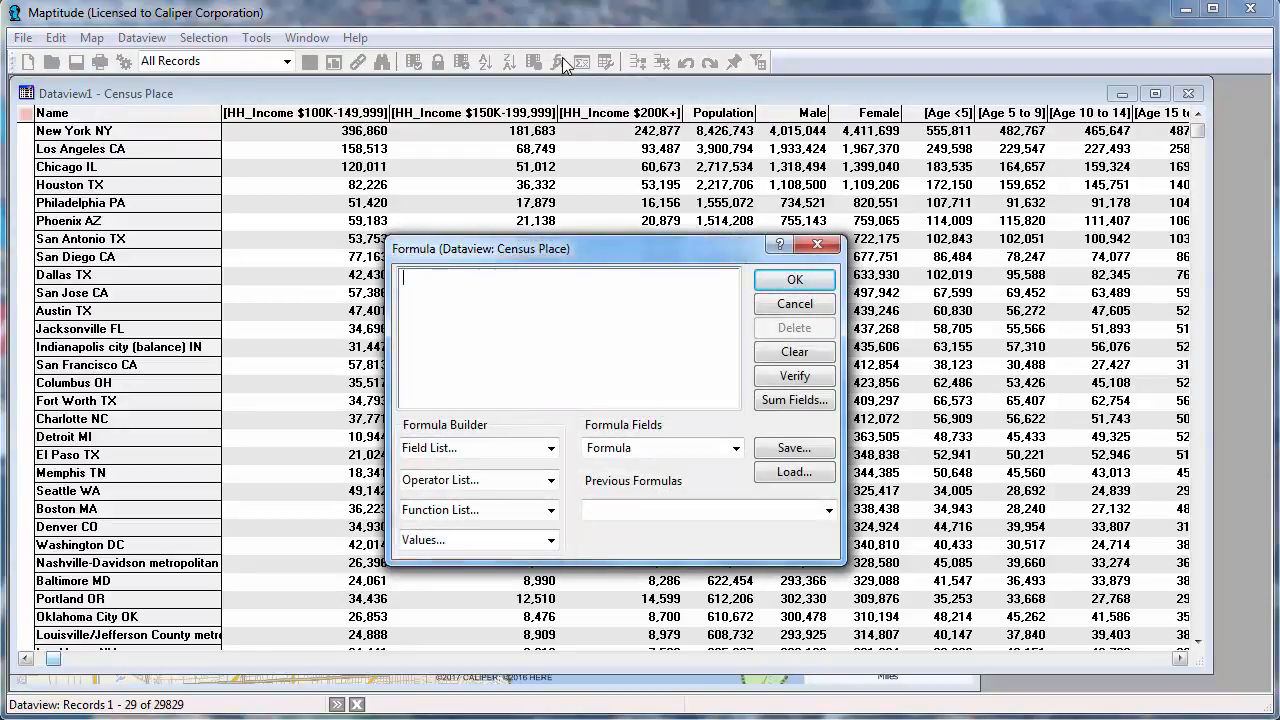
pyautogui.click(550, 448)
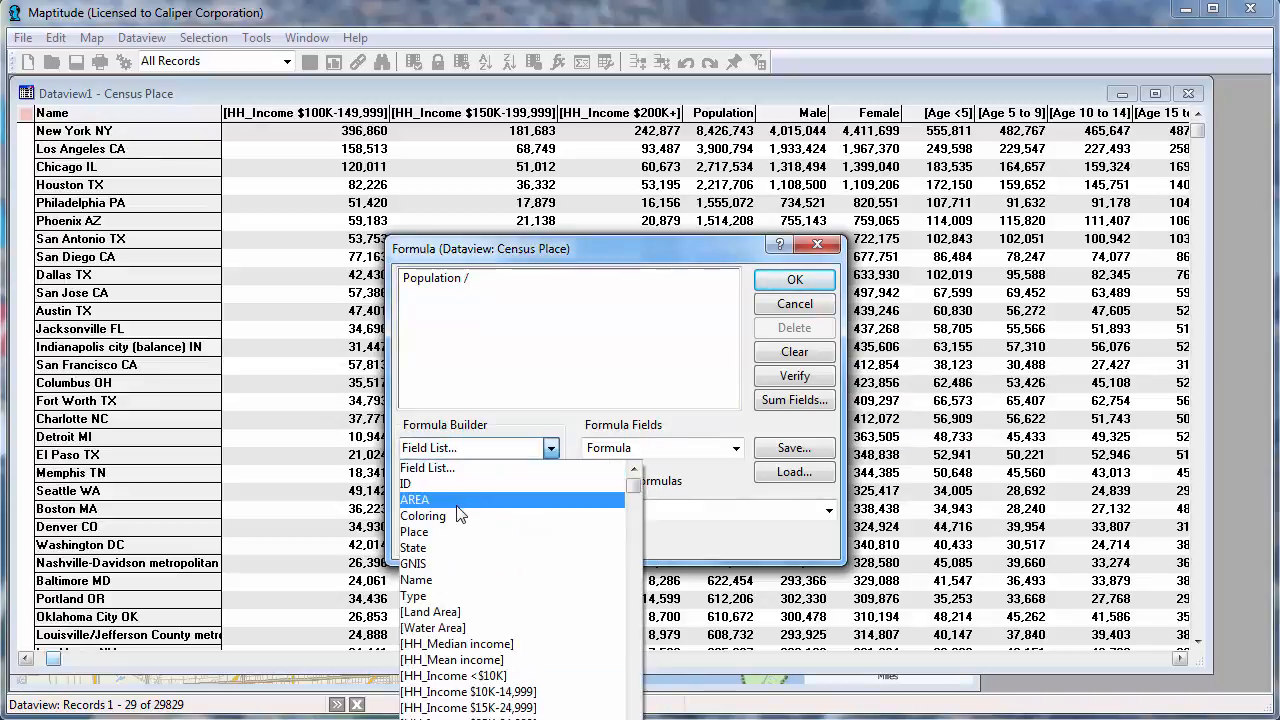
pyautogui.doubleClick(414, 500)
pyautogui.write('Density')
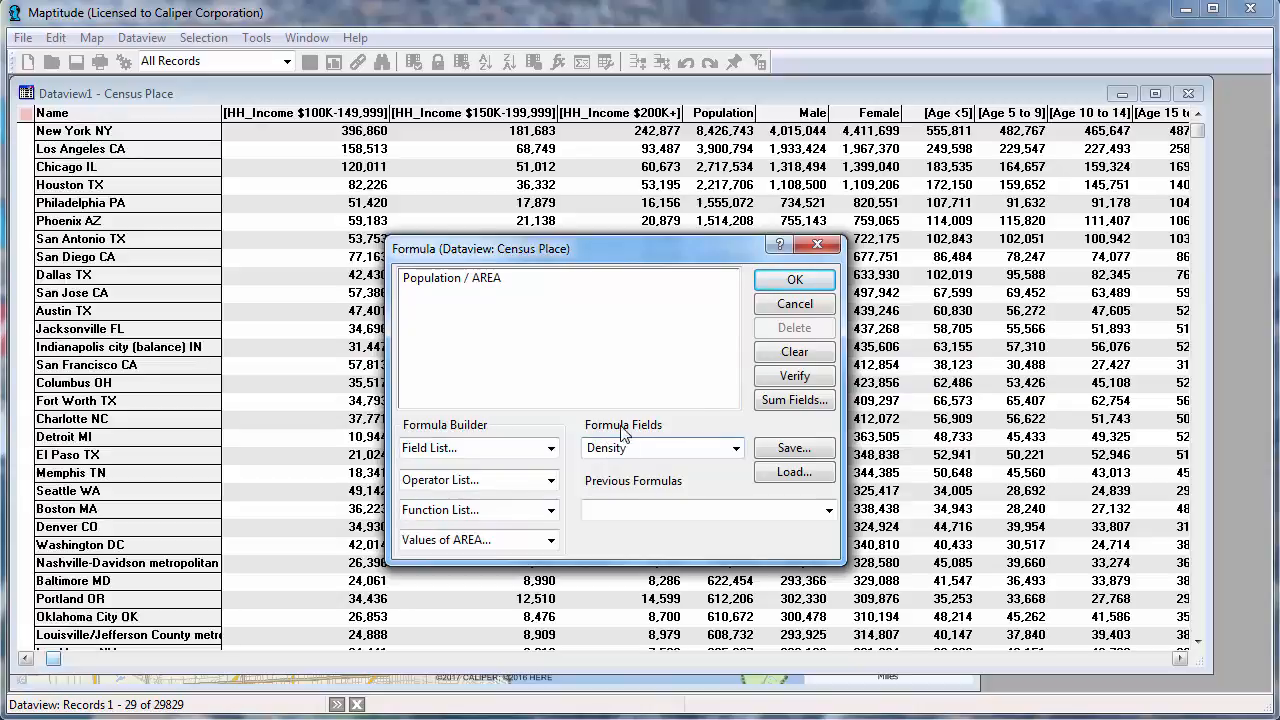
pyautogui.click(794, 280)
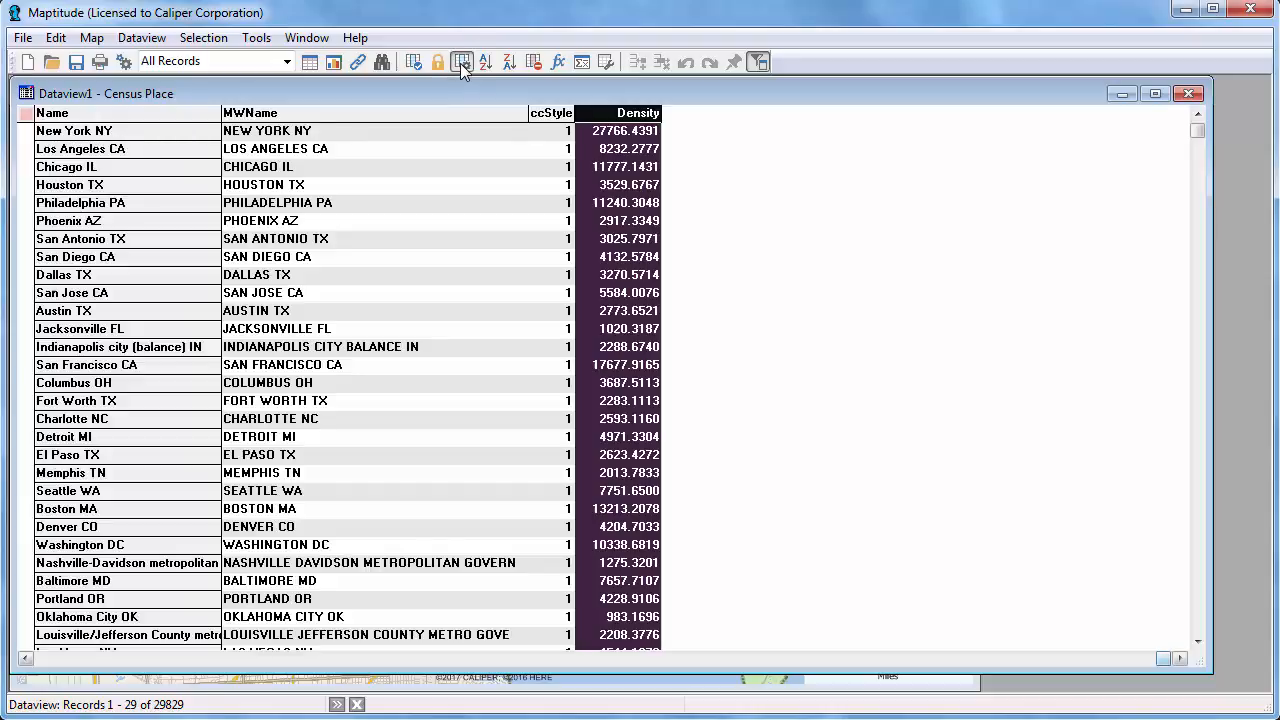
# Set the Density field format to 12,345.1 in Field Properties.
pyautogui.click(462, 62)
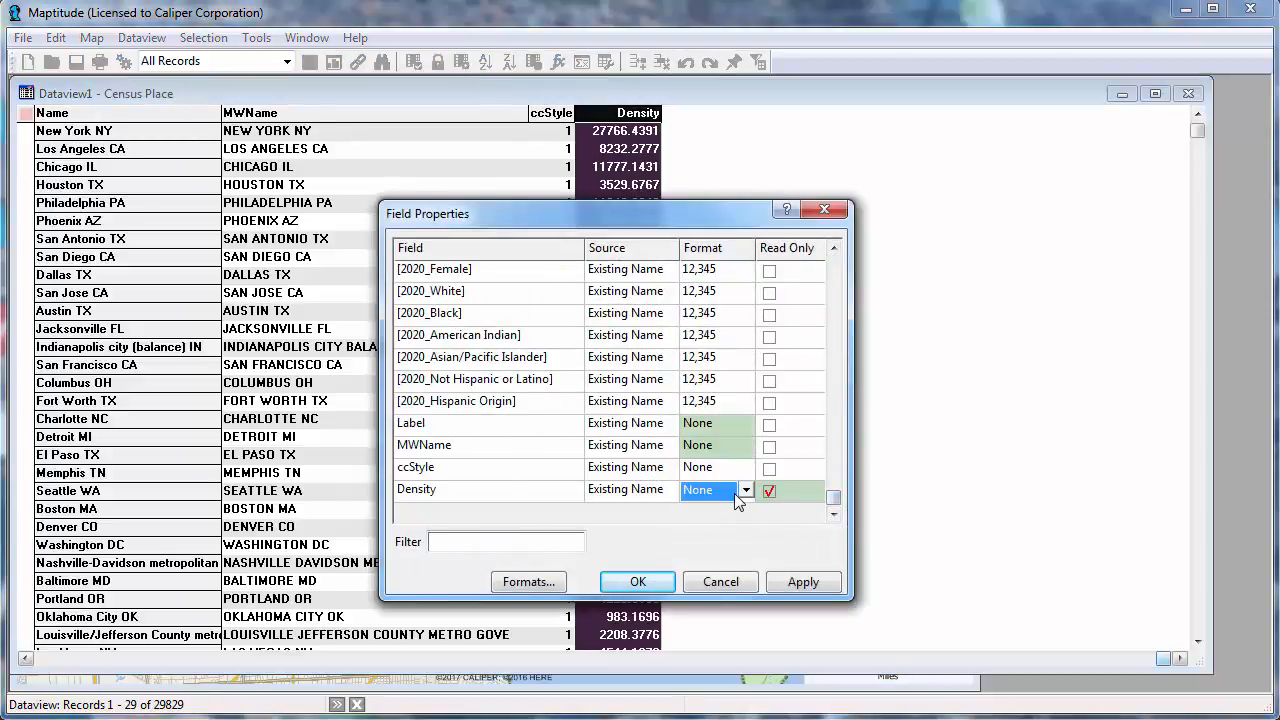
pyautogui.click(744, 492)
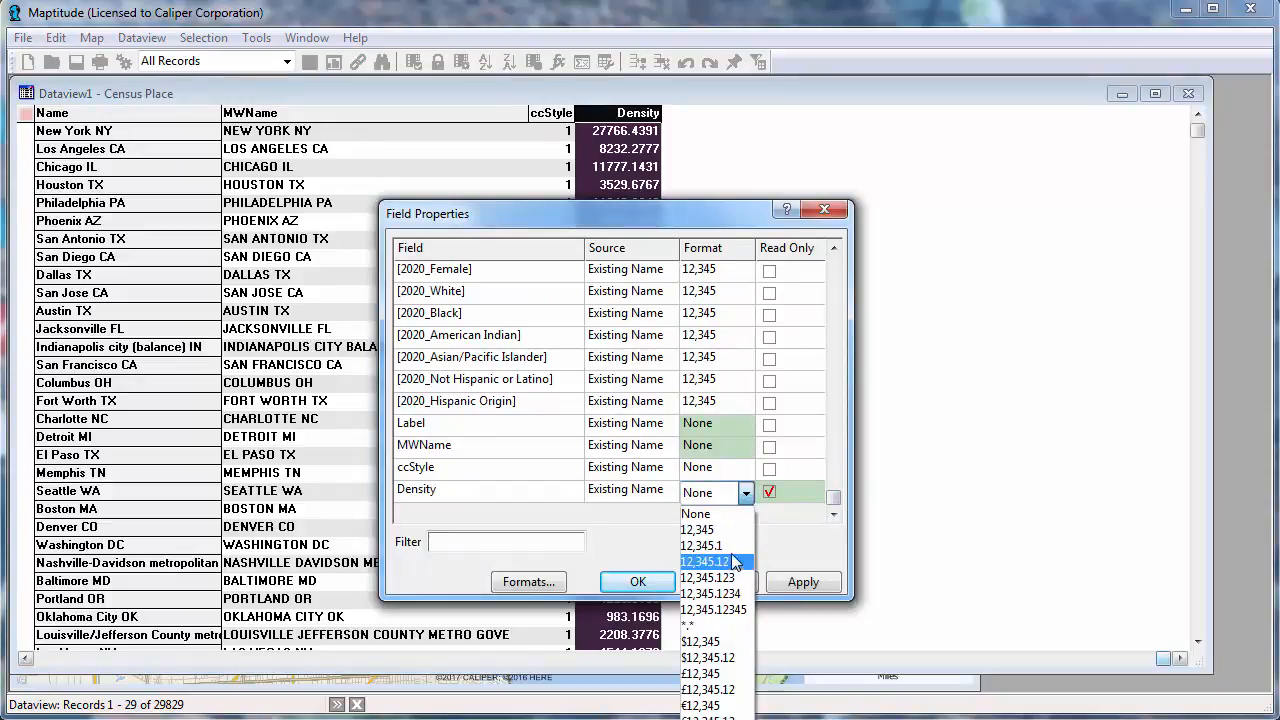
pyautogui.click(700, 544)
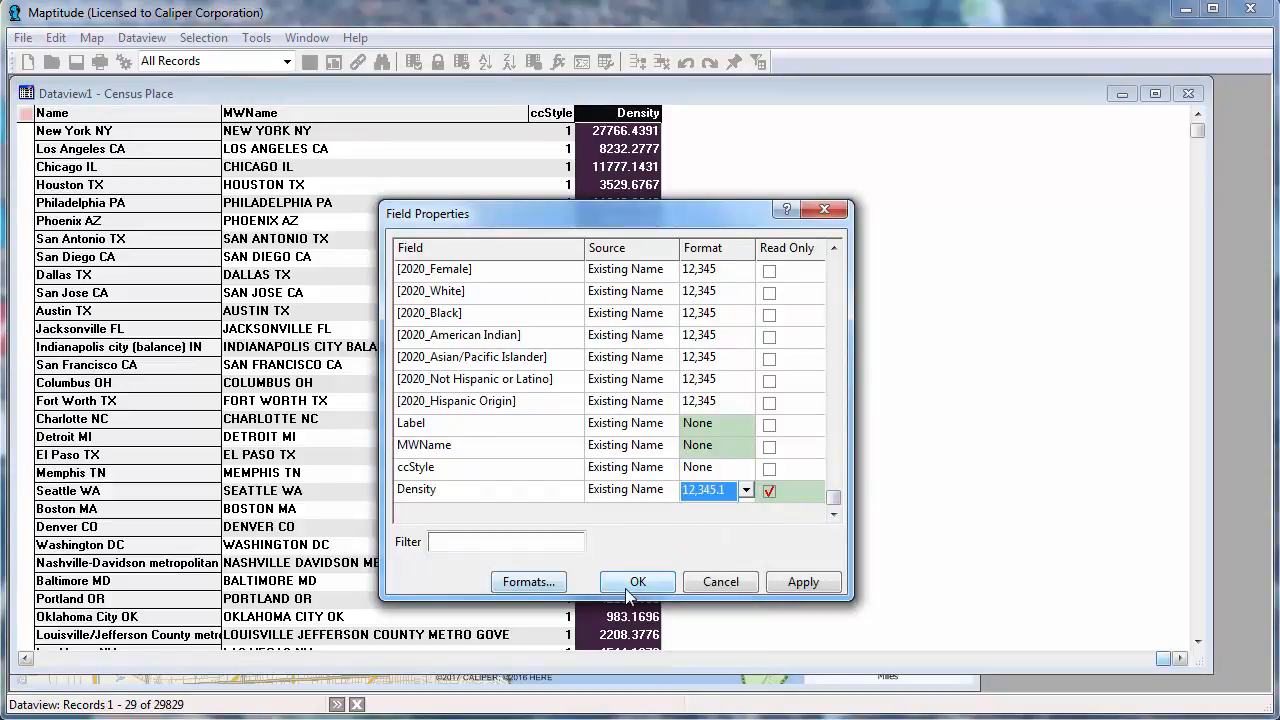
pyautogui.click(636, 580)
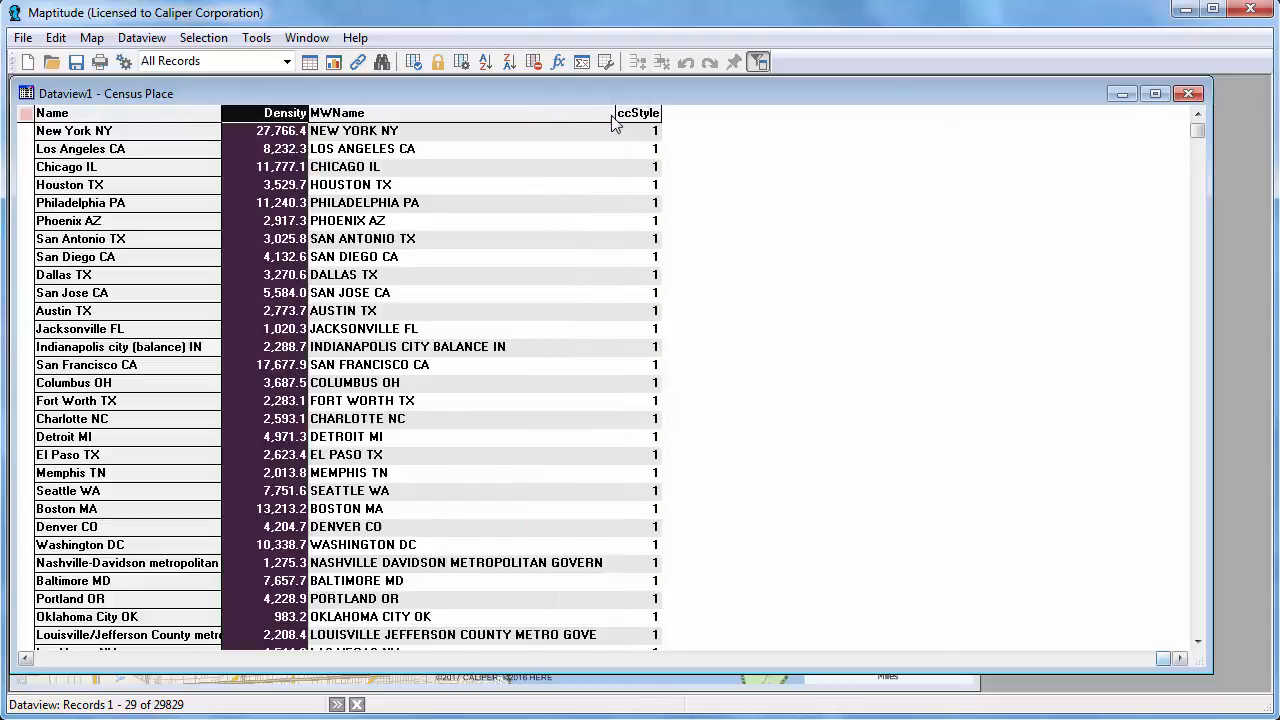
# Show the Label field in the table next to Density.
pyautogui.click(414, 60)
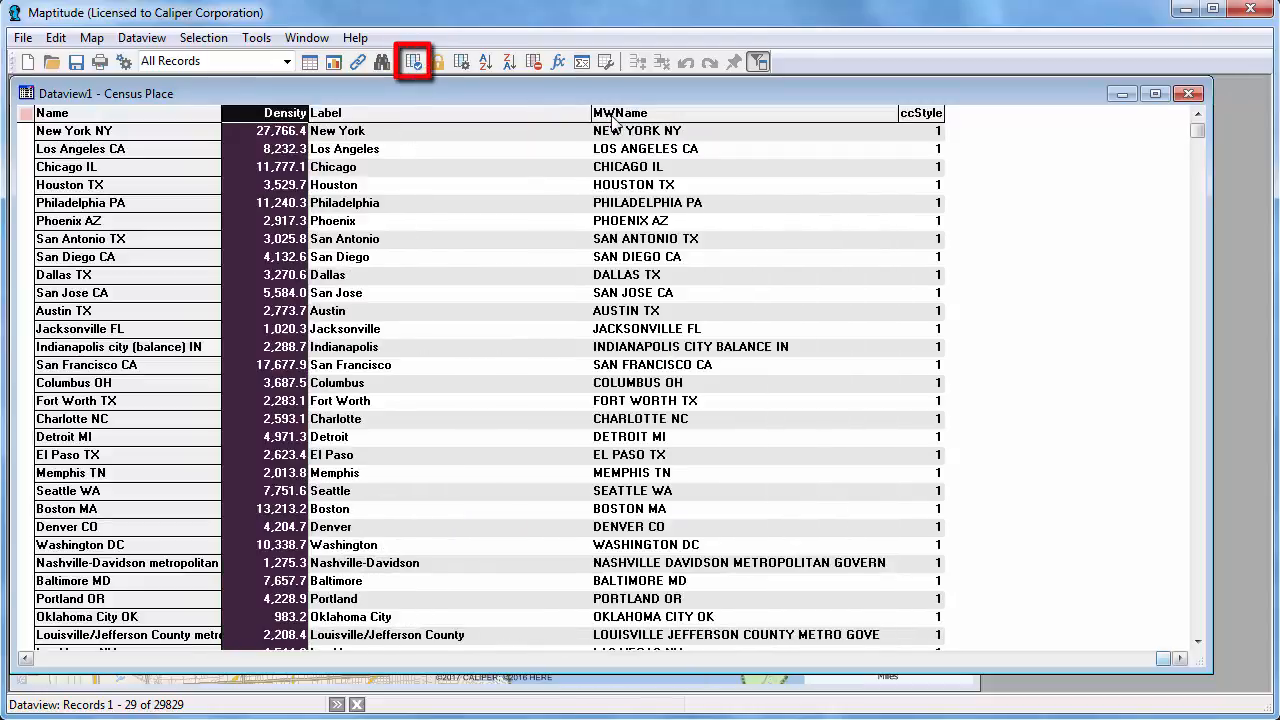
pyautogui.click(412, 60)
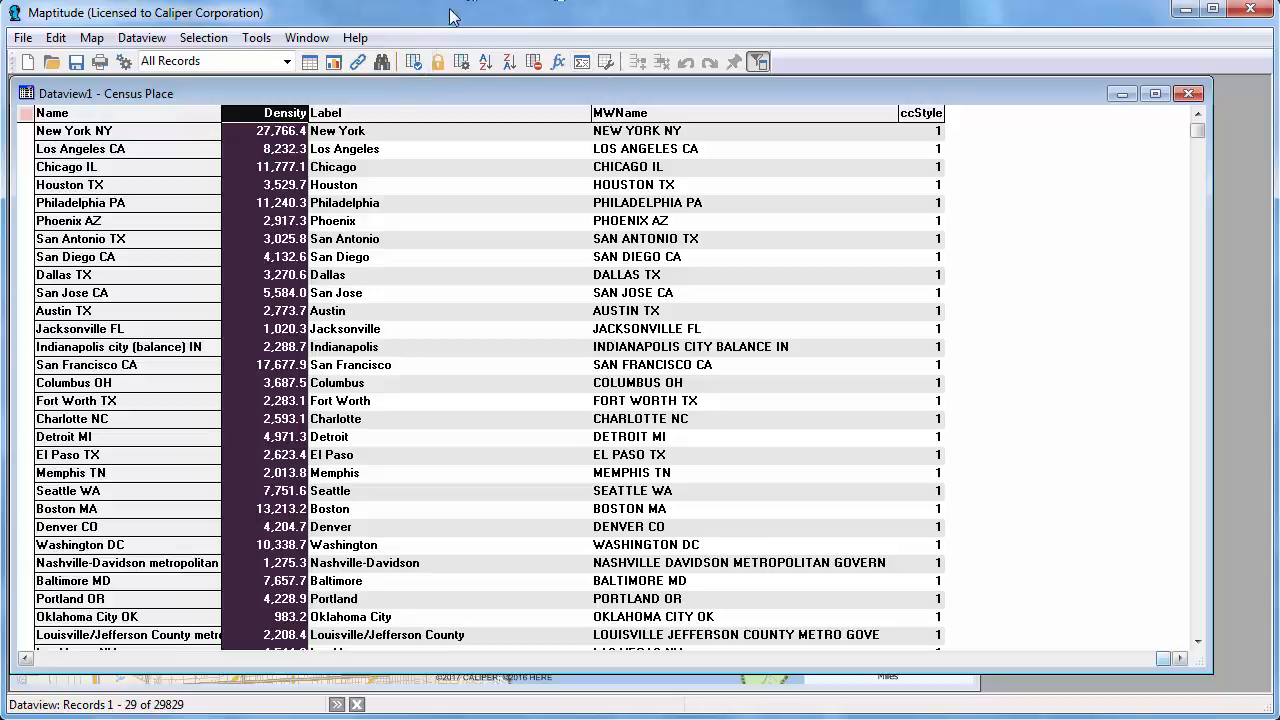
# Limit shown fields to Name, HH_Median income and HH_Mean income via Show/Hide Fields.
pyautogui.click(412, 62)
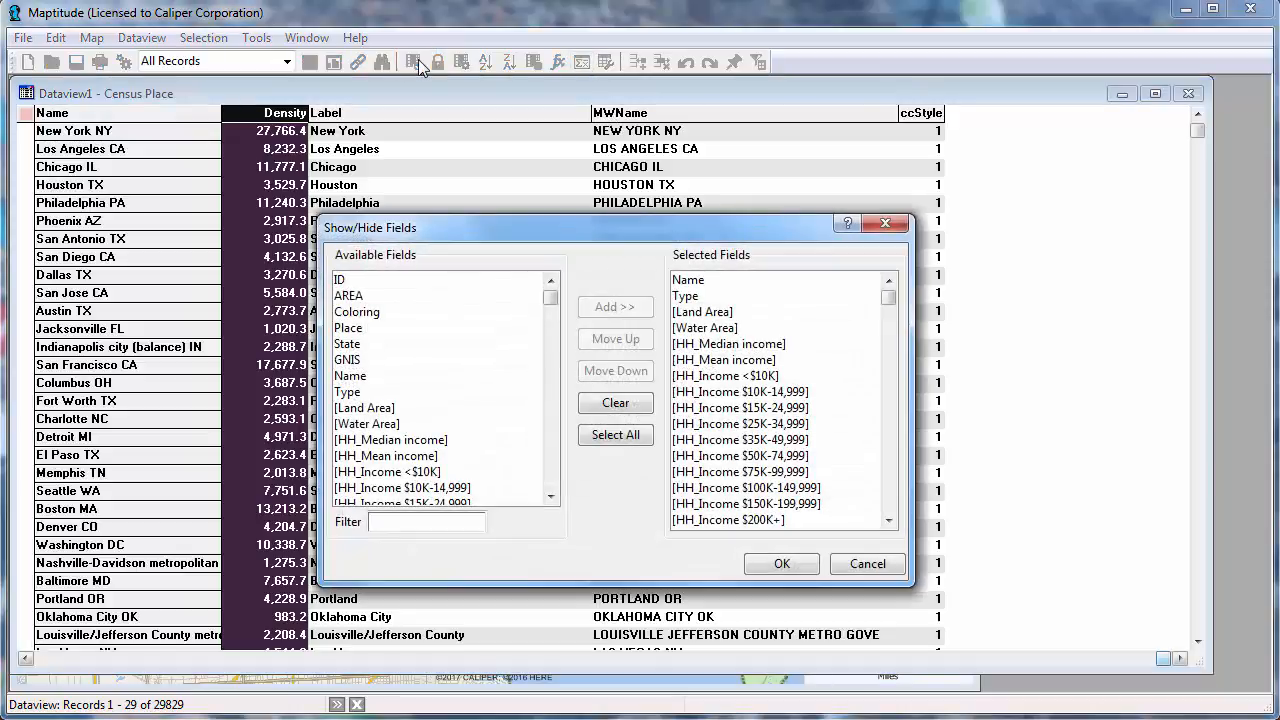
pyautogui.click(616, 402)
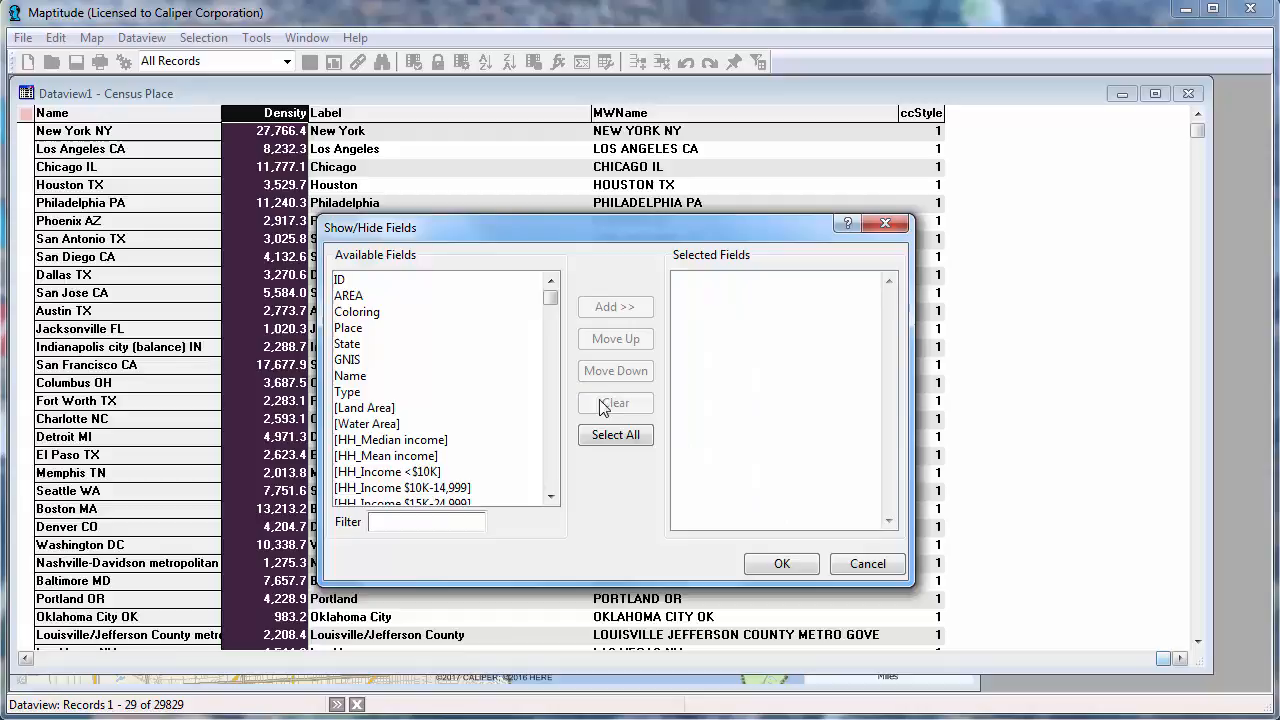
pyautogui.click(350, 376)
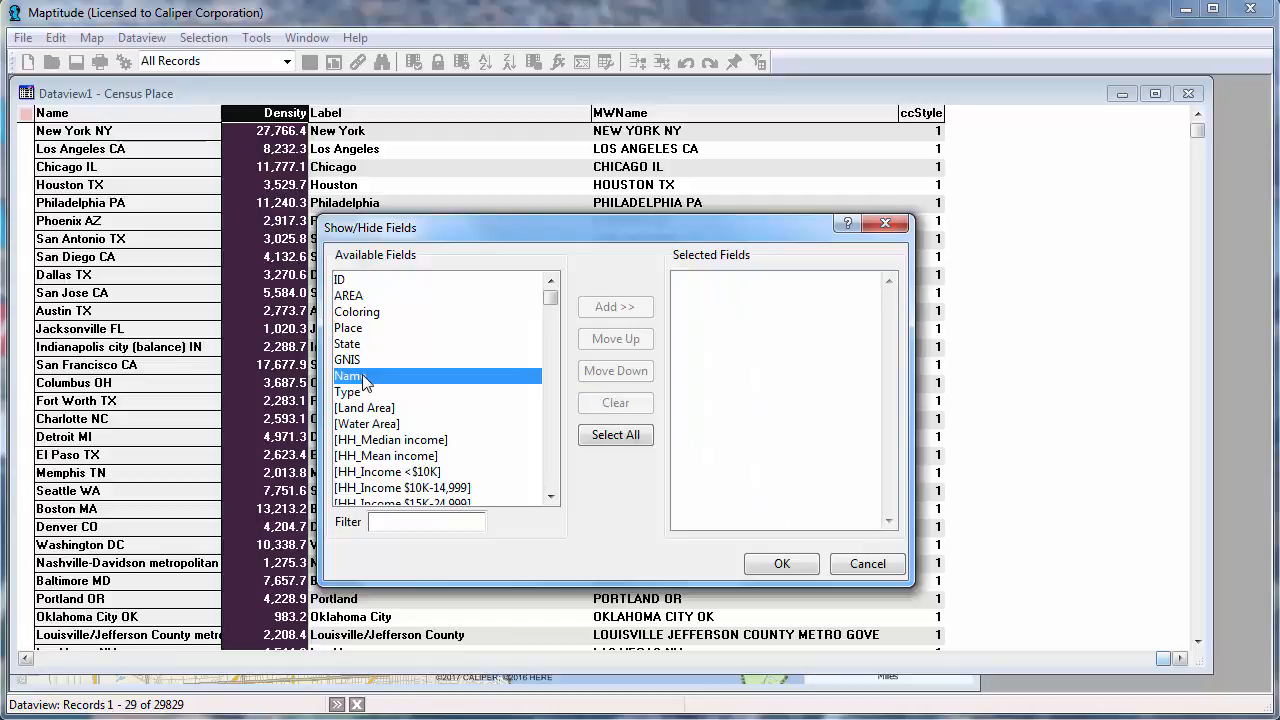
pyautogui.click(616, 306)
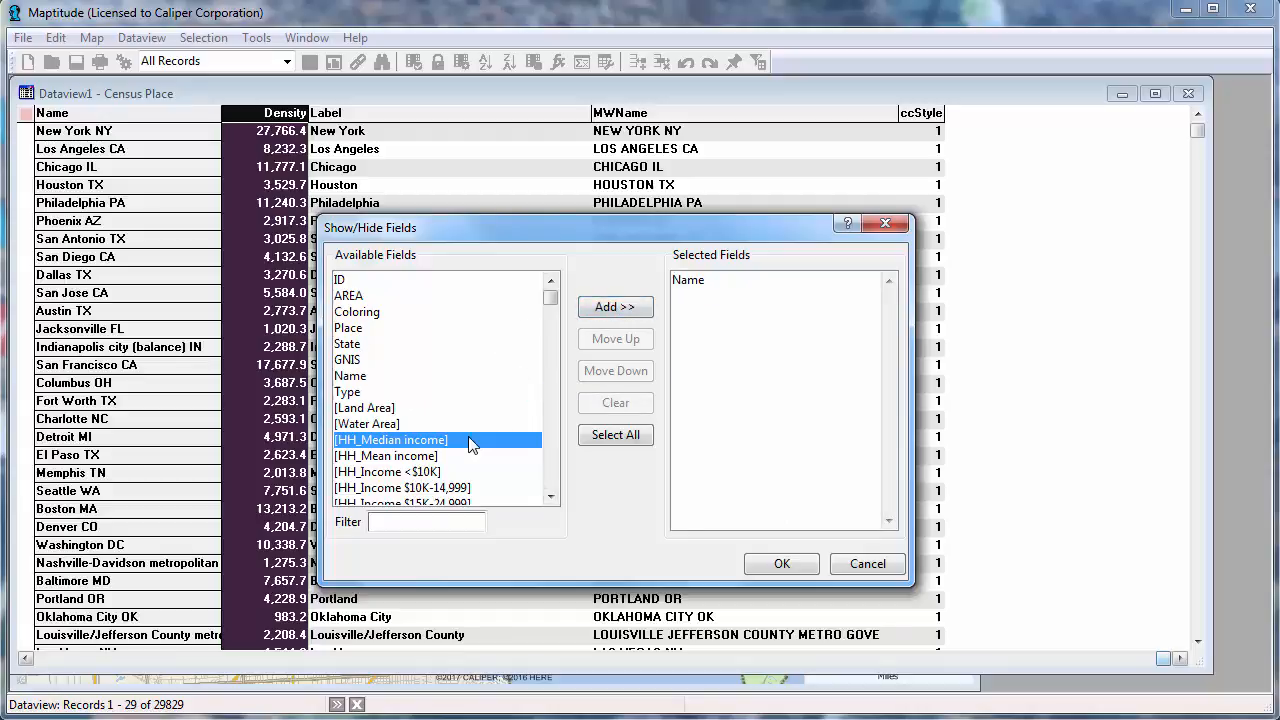
pyautogui.click(616, 306)
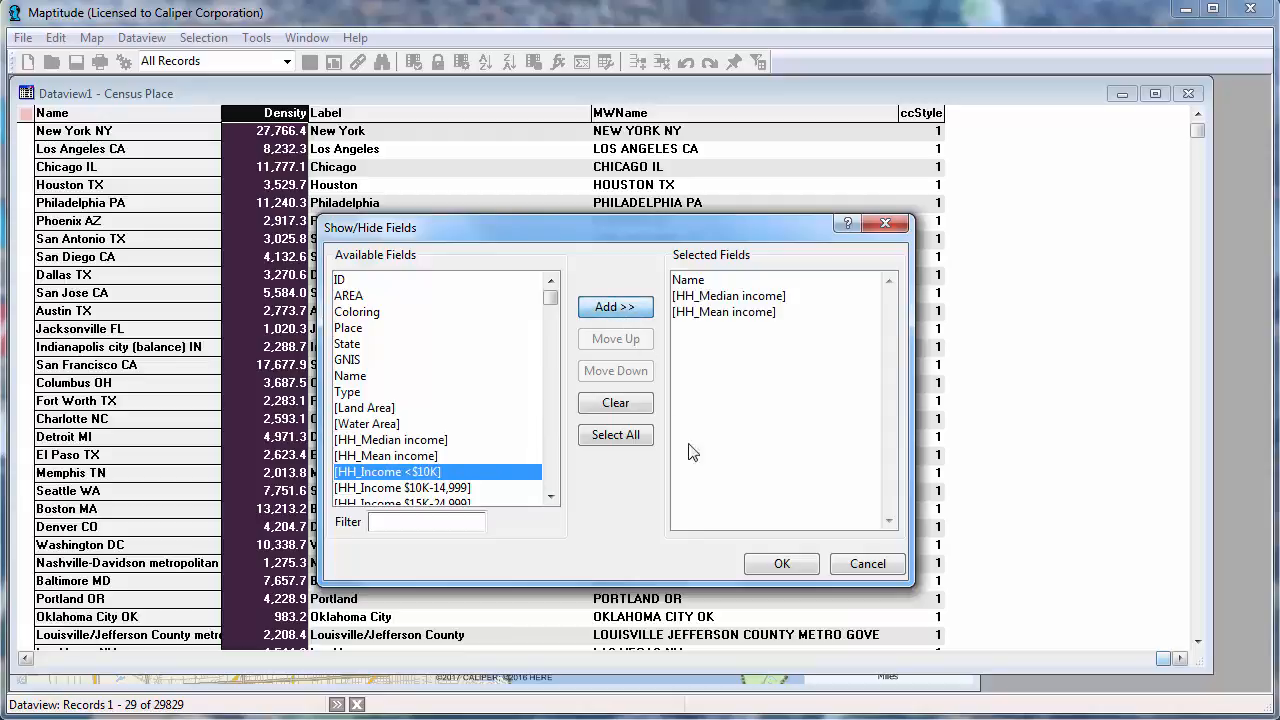
pyautogui.click(780, 564)
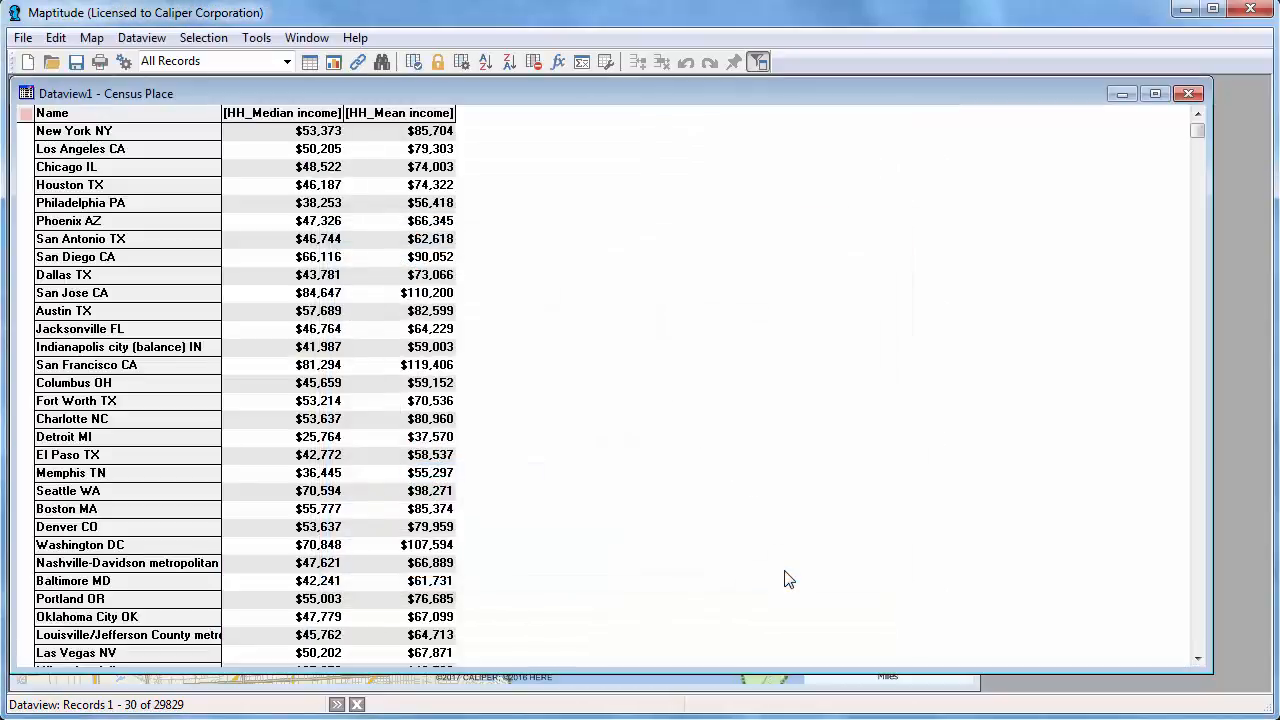